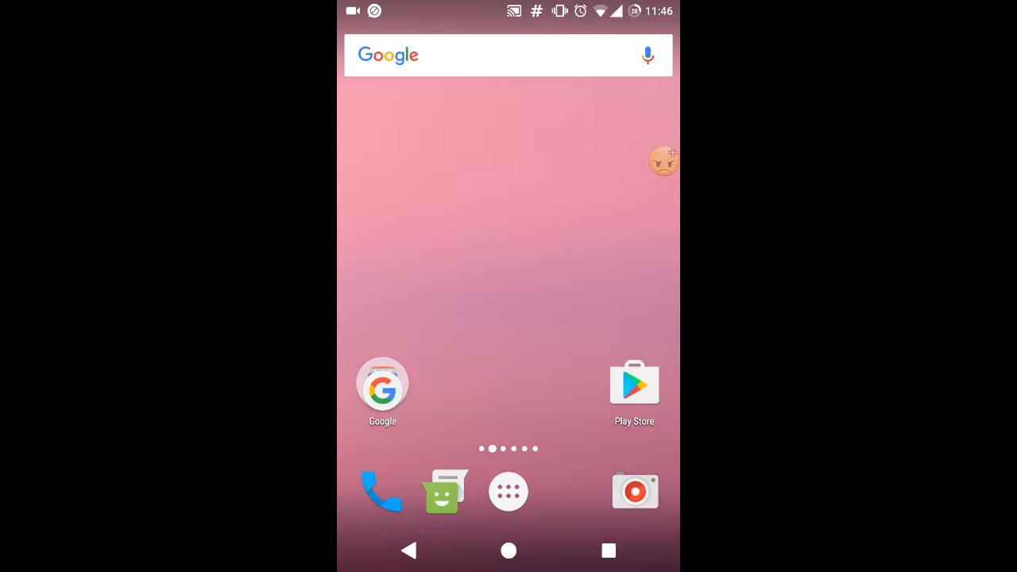
# Step: Launch device Settings via the floating assistive menu's Device shortcut
pyautogui.click(570, 247)
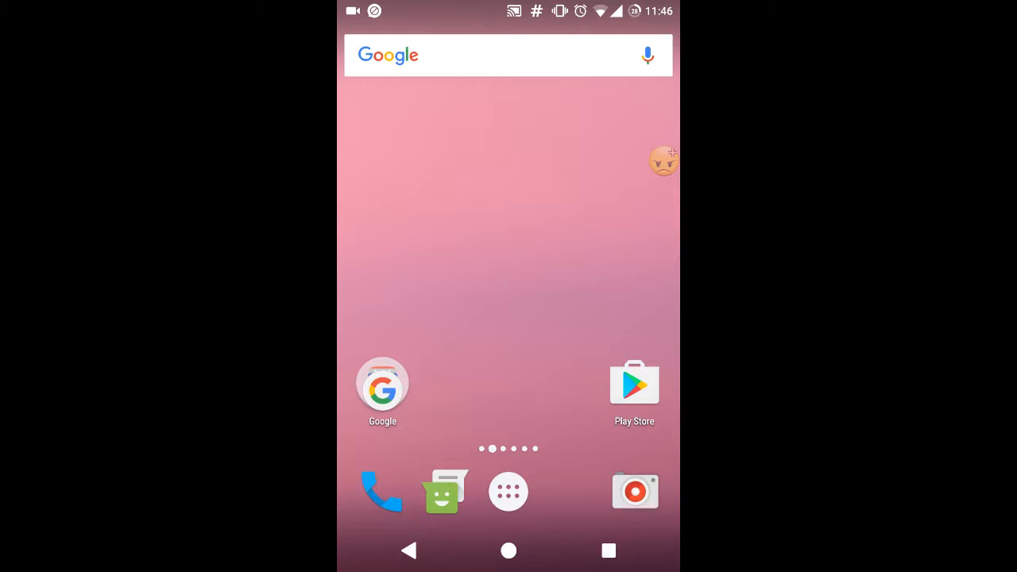
pyautogui.hscroll(-3)
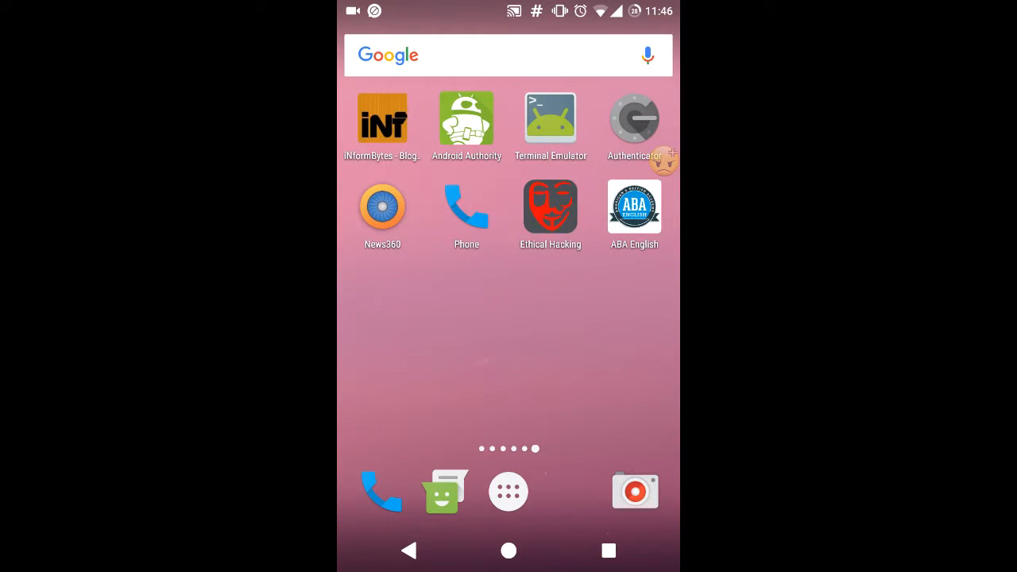
pyautogui.hscroll(-3)
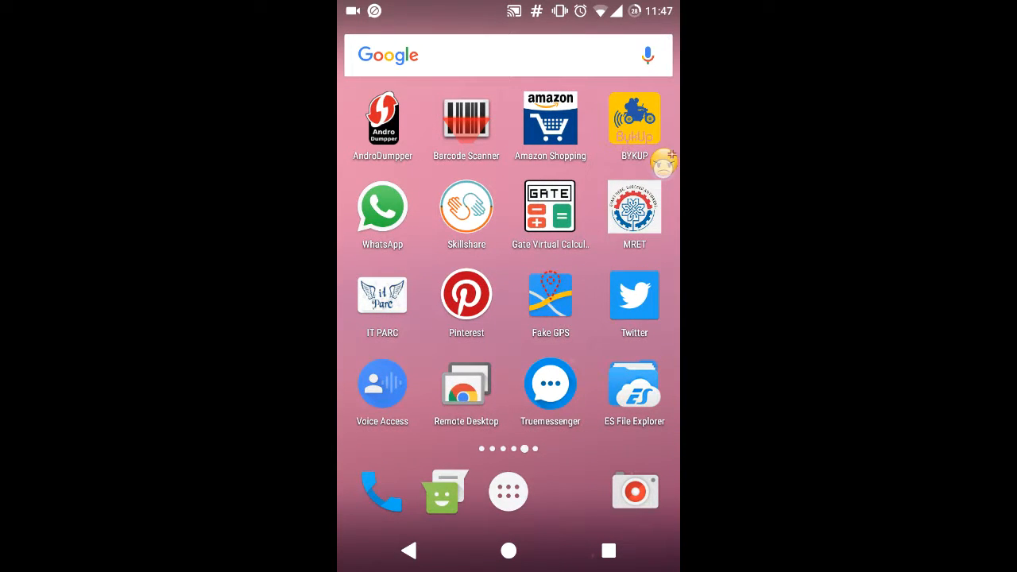
pyautogui.click(661, 162)
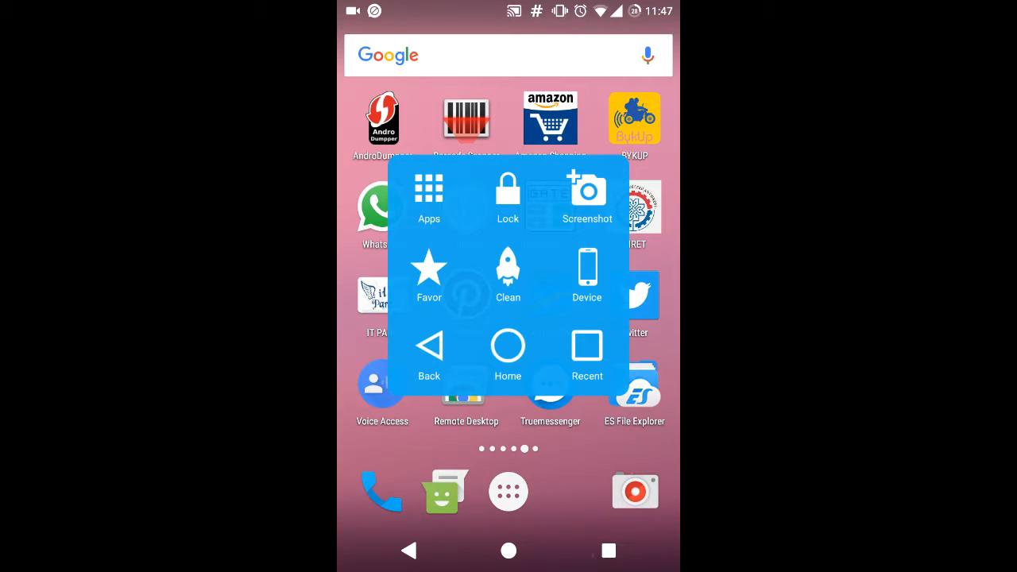
pyautogui.click(588, 358)
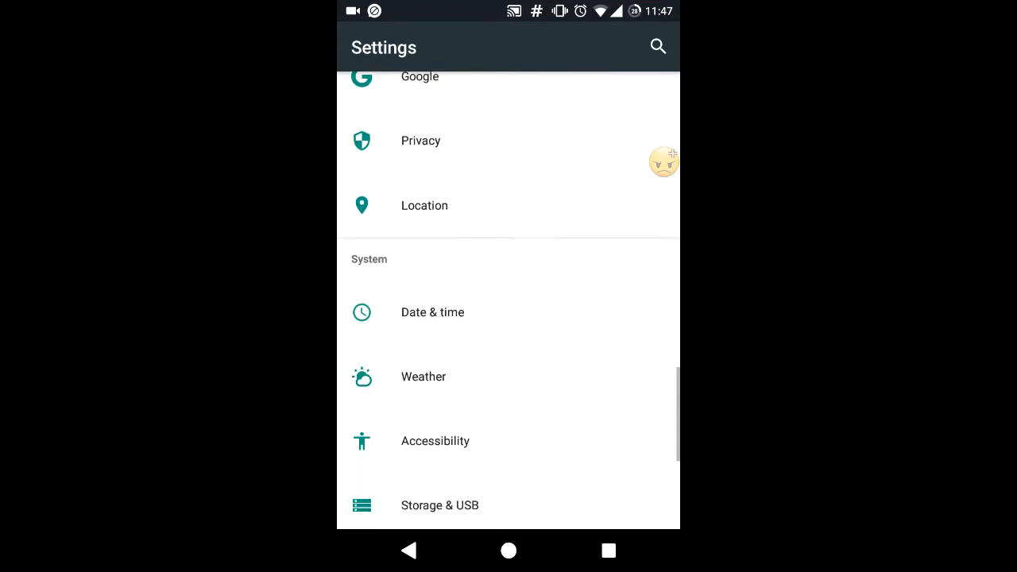
# Step: Confirm Root access in Developer options stays on Apps and ADB, then return home
pyautogui.scroll(-3)
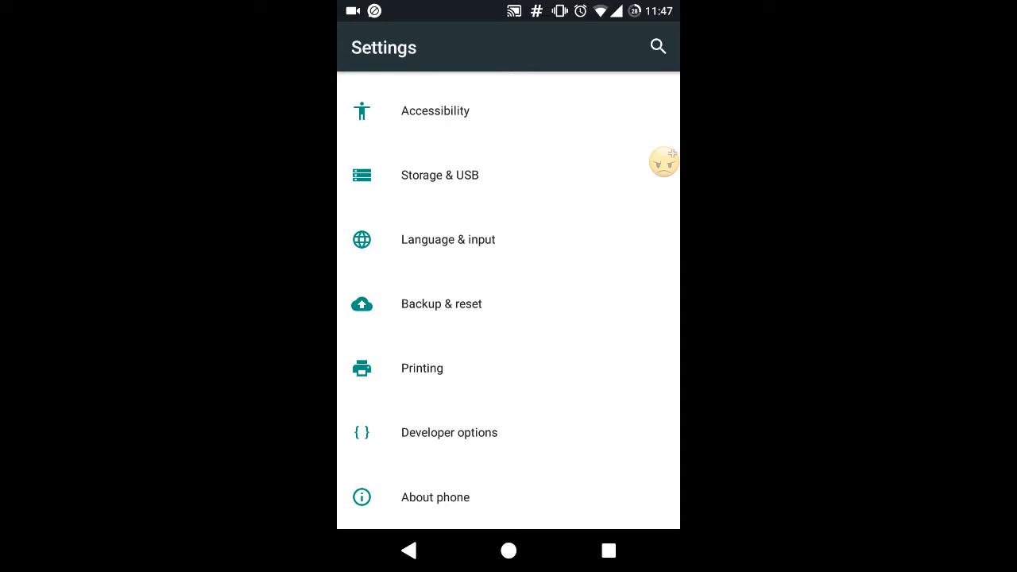
pyautogui.click(448, 433)
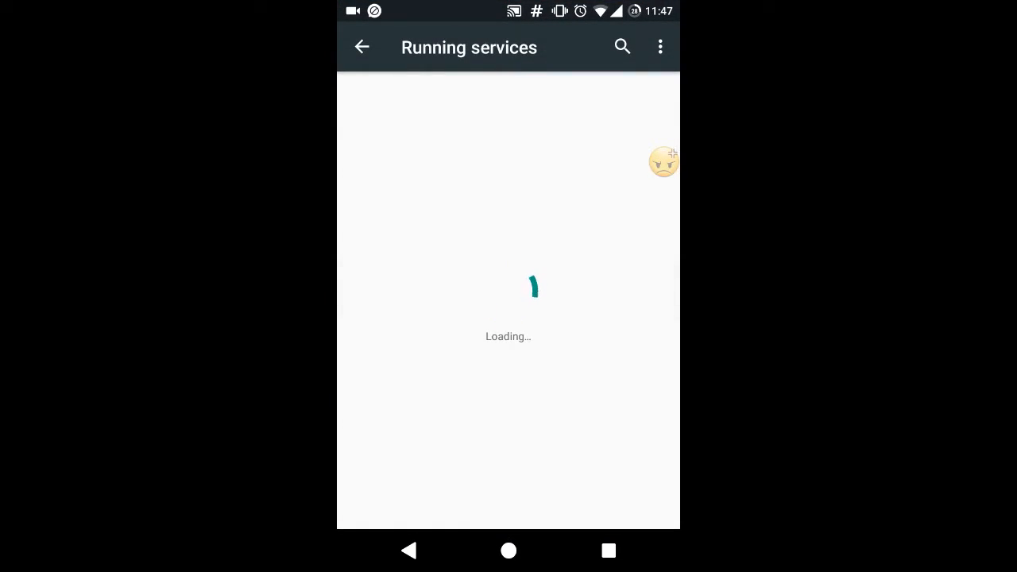
pyautogui.click(362, 48)
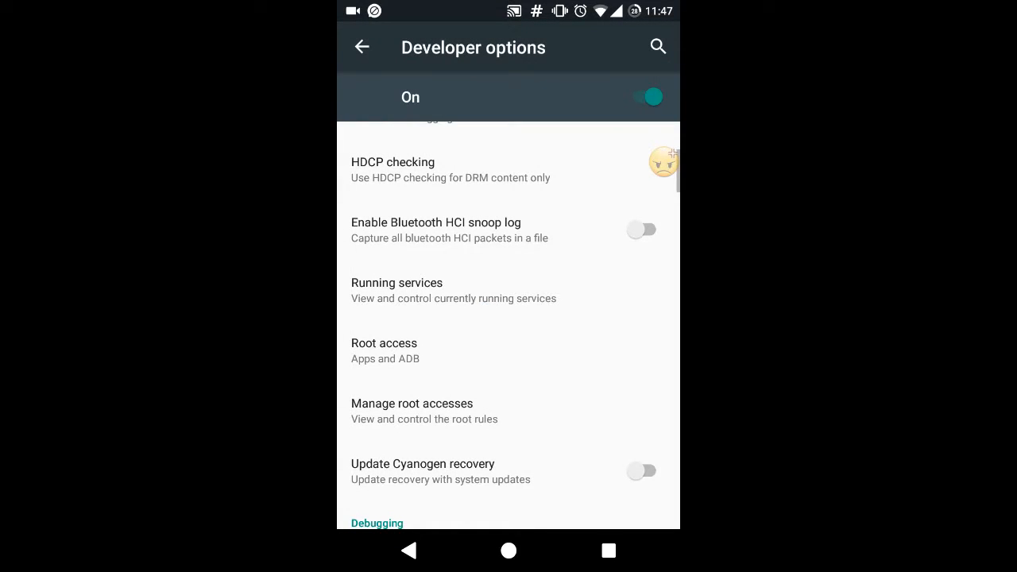
pyautogui.click(384, 352)
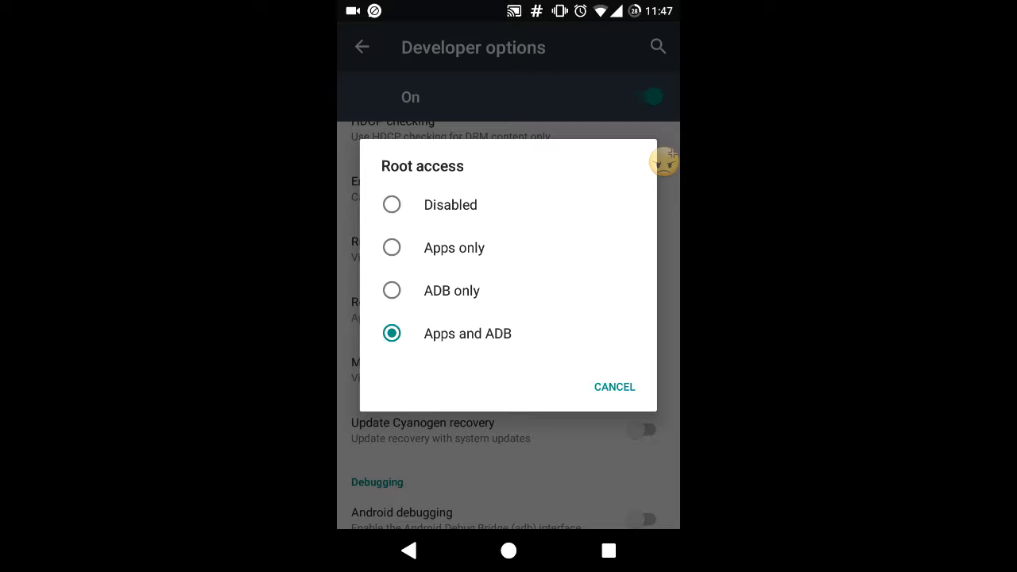
pyautogui.click(613, 388)
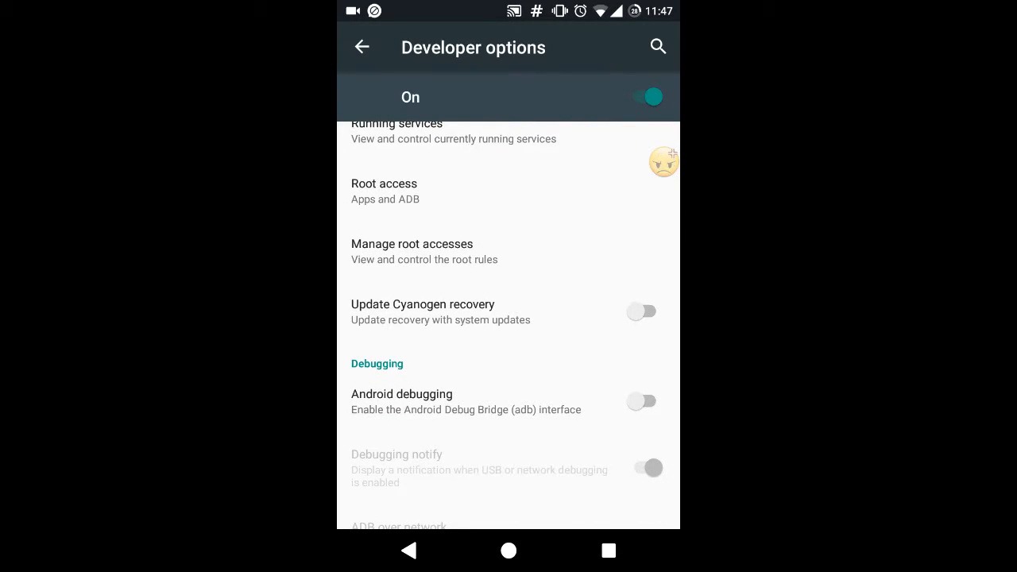
pyautogui.click(508, 550)
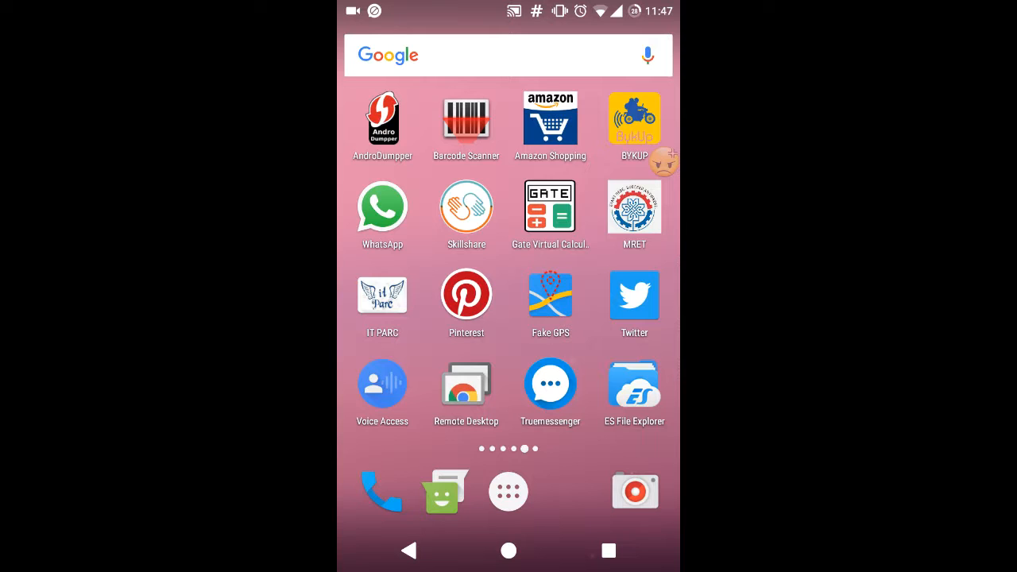
# Step: Switch back to ES File Explorer from the recent apps list
pyautogui.hscroll(-3)
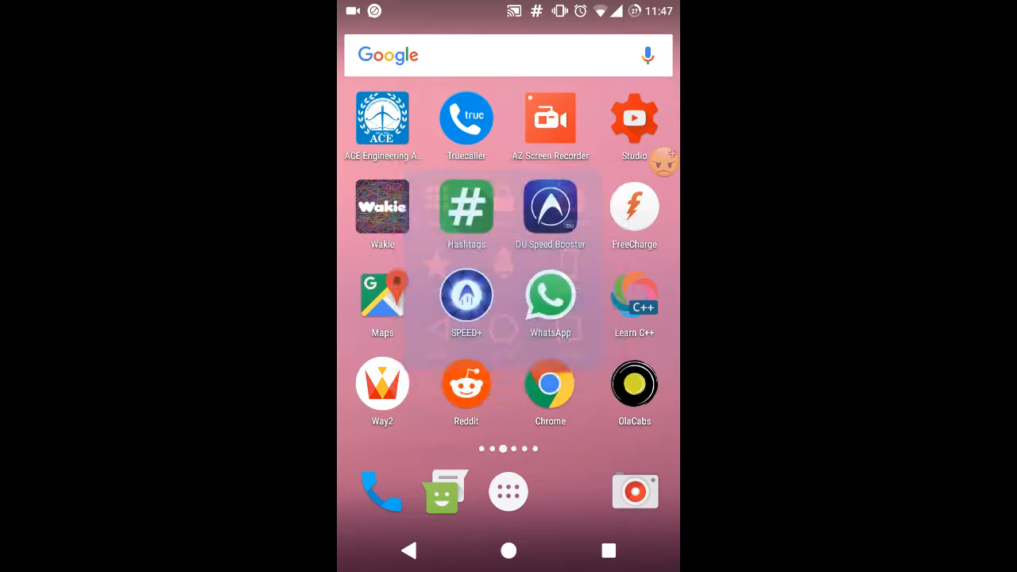
pyautogui.click(607, 550)
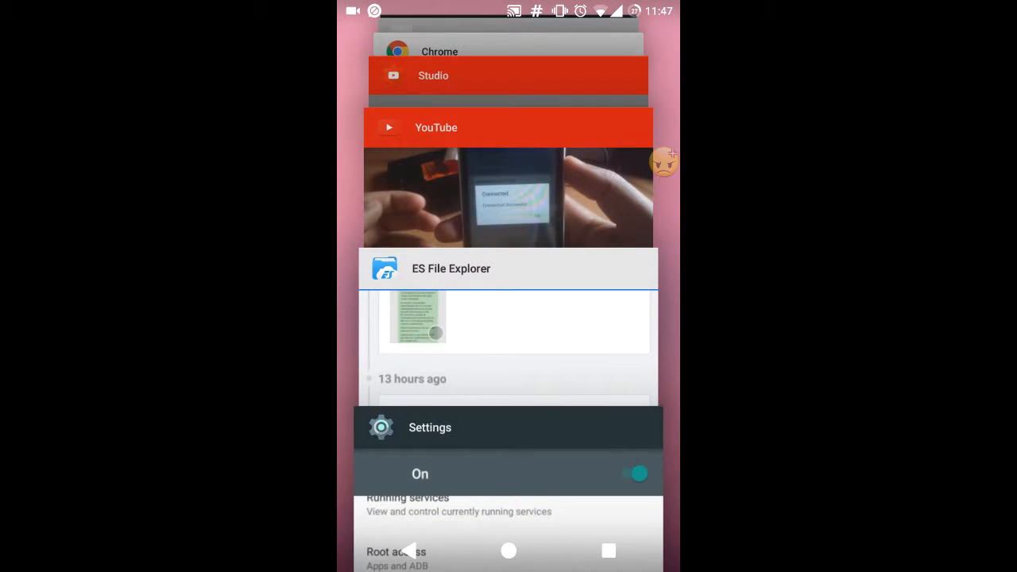
pyautogui.click(508, 267)
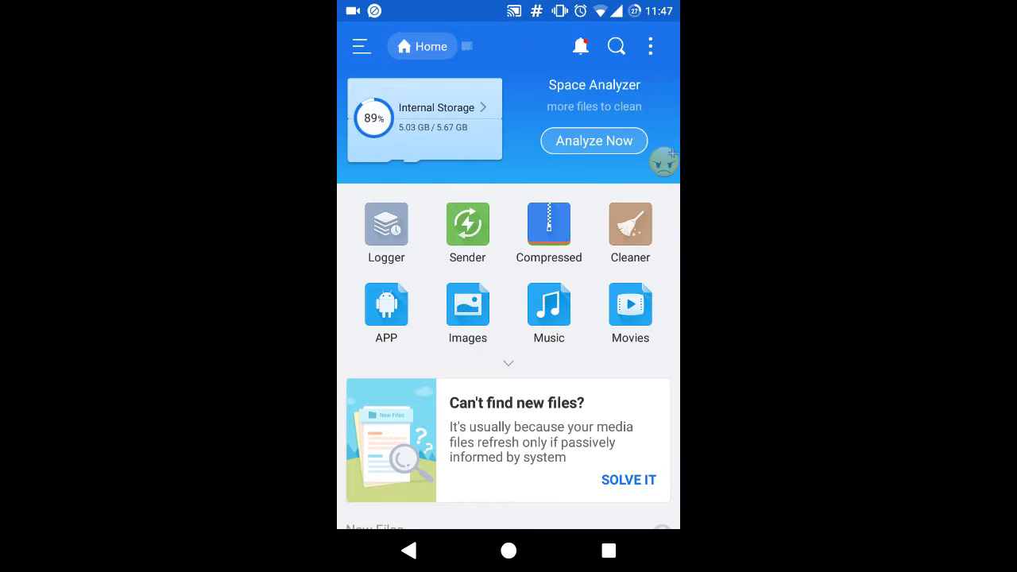
pyautogui.click(361, 46)
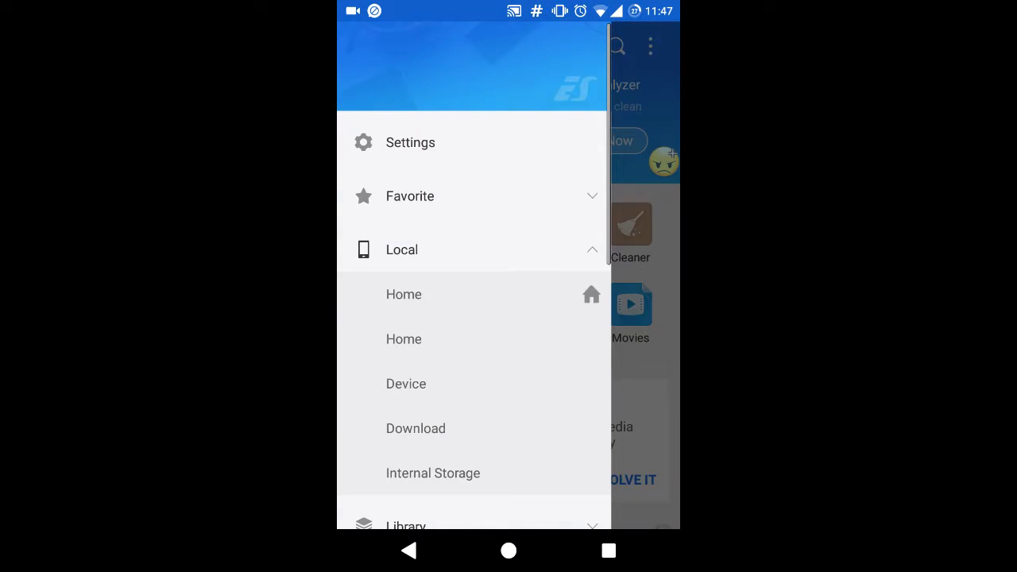
pyautogui.scroll(3)
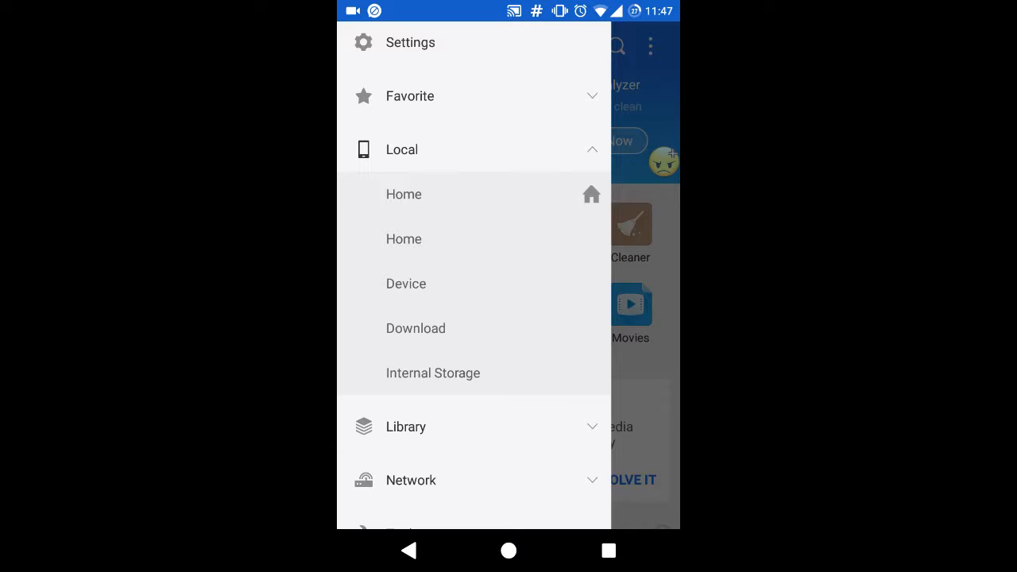
pyautogui.scroll(-3)
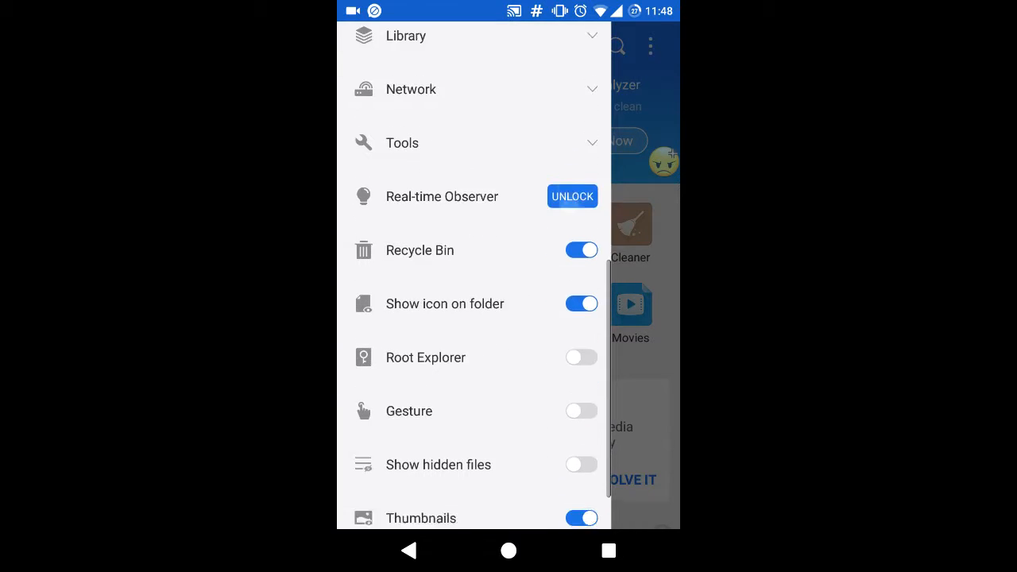
pyautogui.scroll(3)
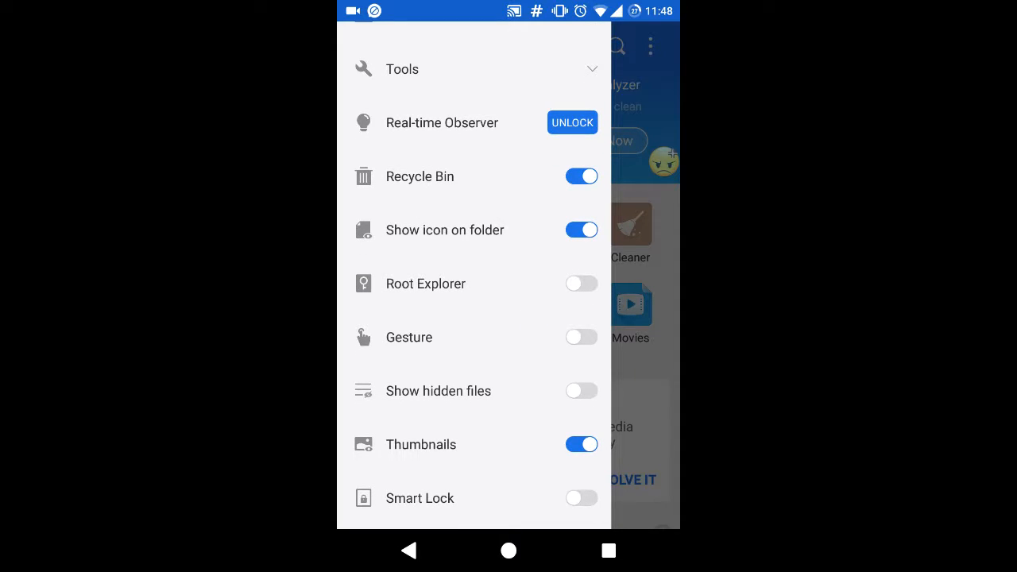
pyautogui.click(581, 283)
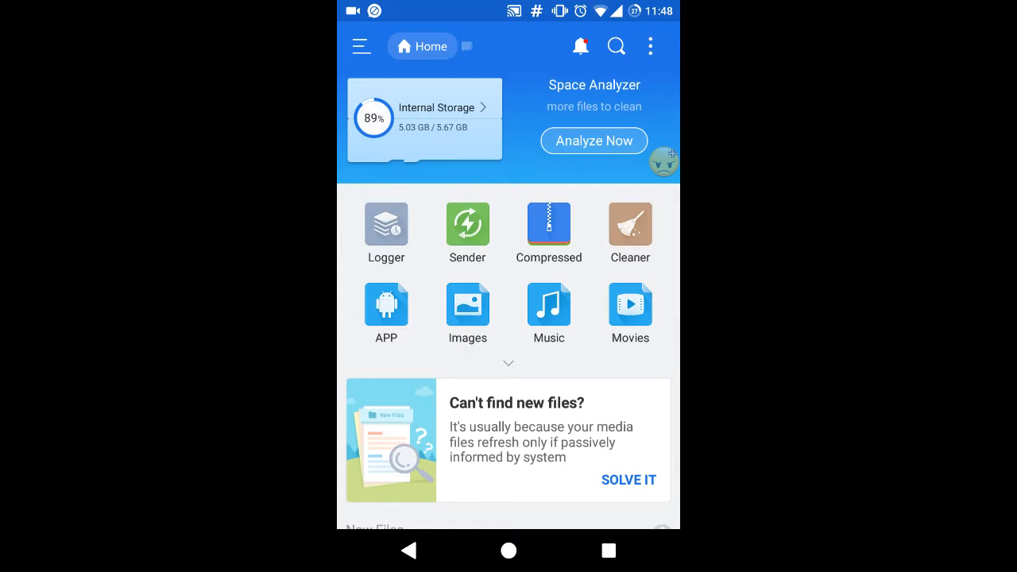
# Step: Browse the device root '/', find the data folder empty, and return to '/'
pyautogui.click(363, 46)
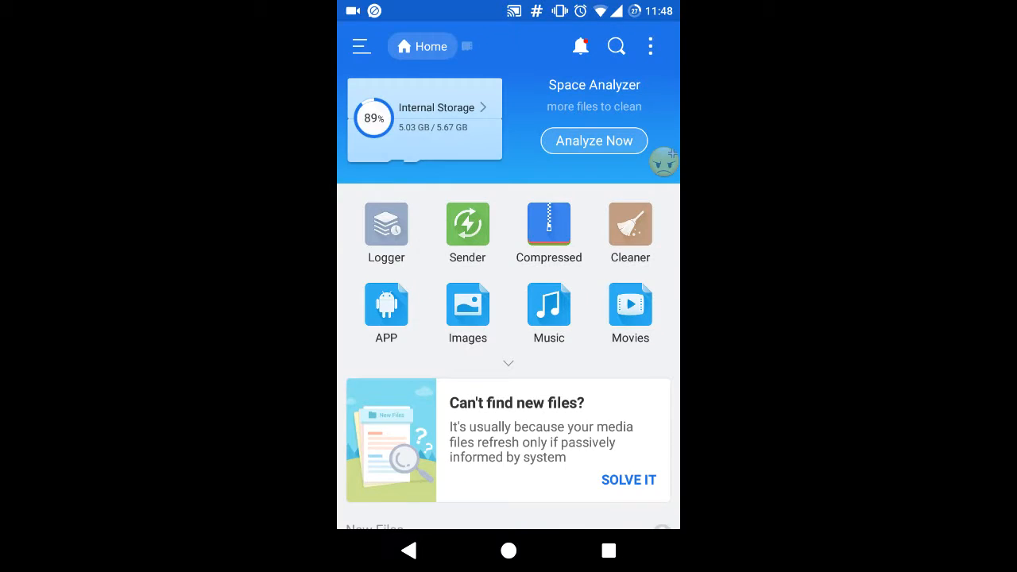
pyautogui.click(360, 46)
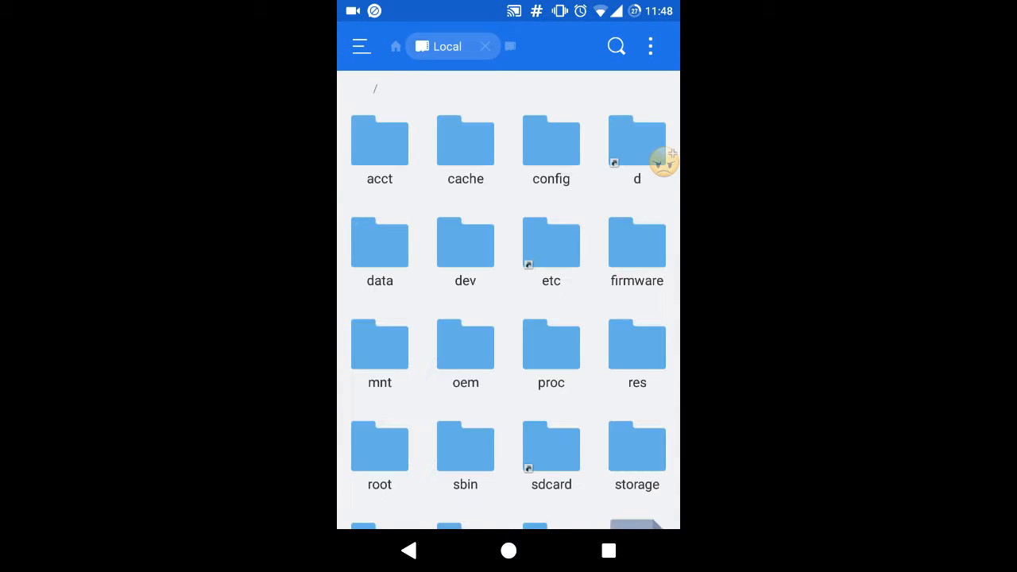
pyautogui.click(378, 245)
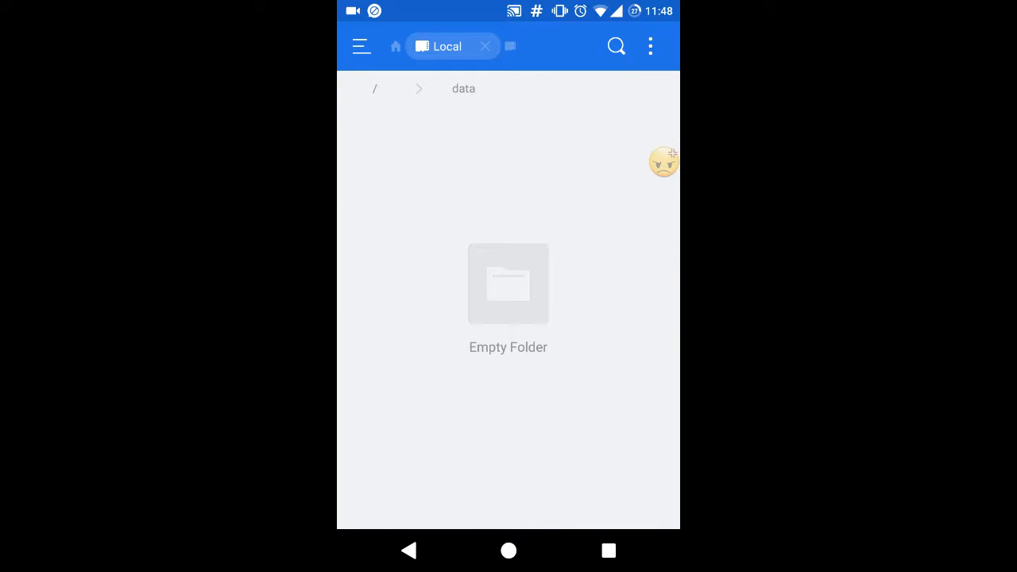
pyautogui.click(375, 89)
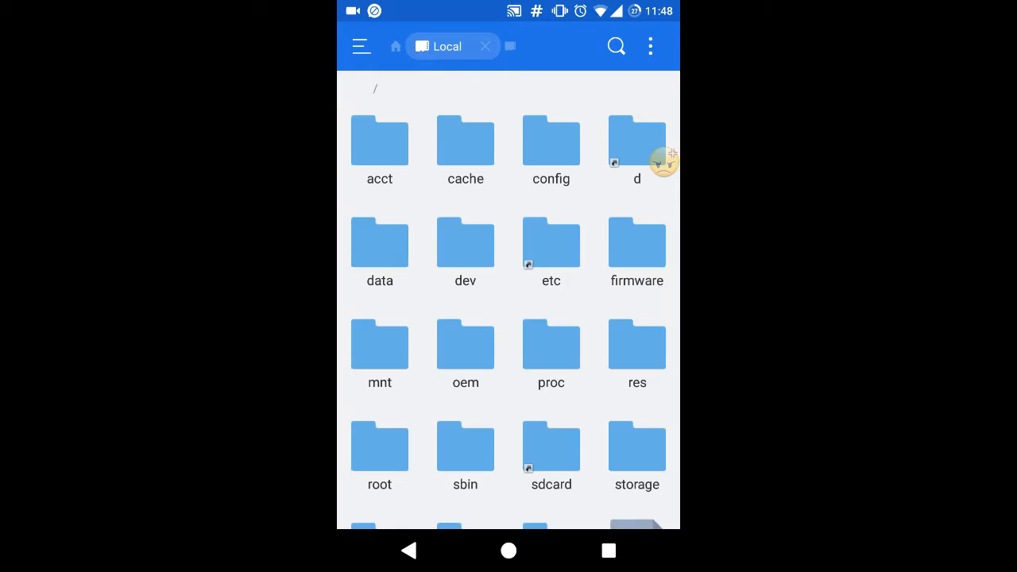
pyautogui.click(361, 44)
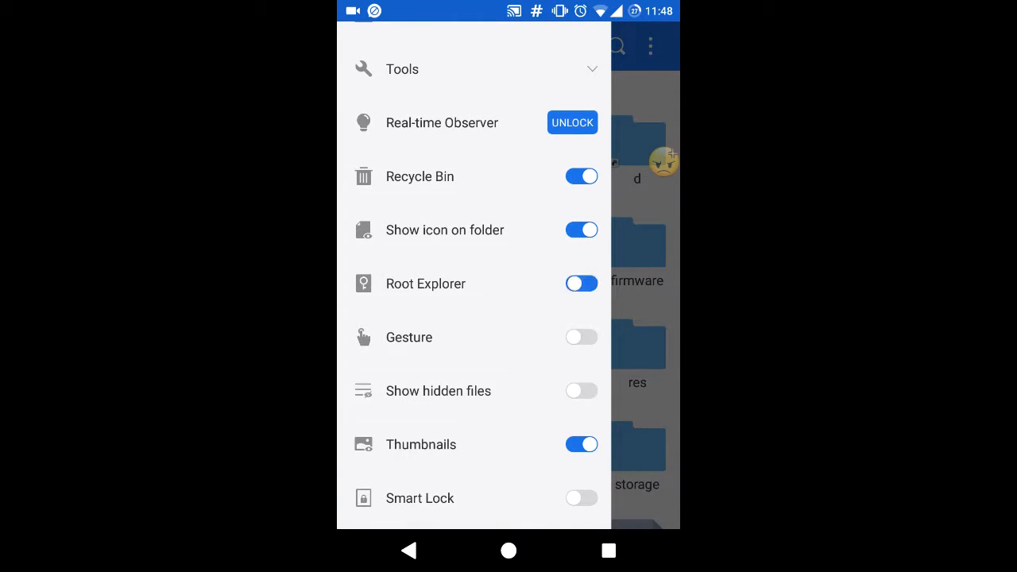
# Step: Go to the device's root folder '/' with Root Explorer enabled
pyautogui.click(581, 283)
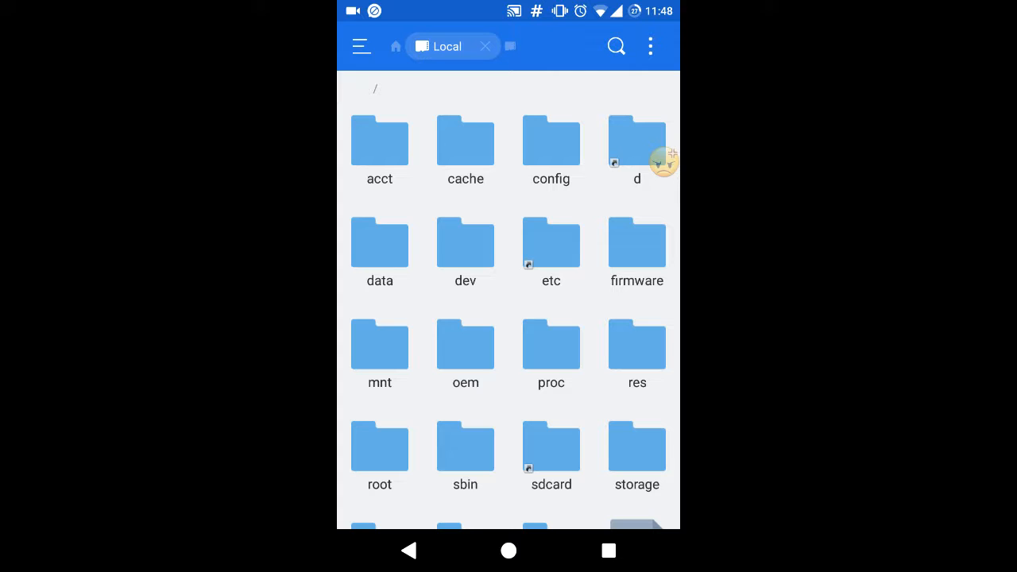
# Step: Enter the data folder and look through its app, system and user subfolders
pyautogui.click(379, 242)
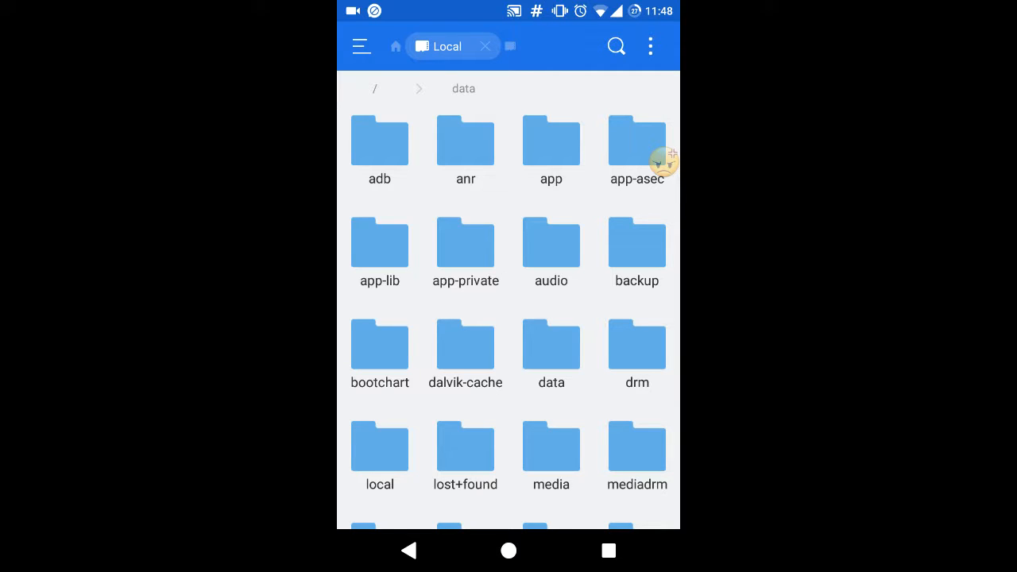
pyautogui.scroll(-3)
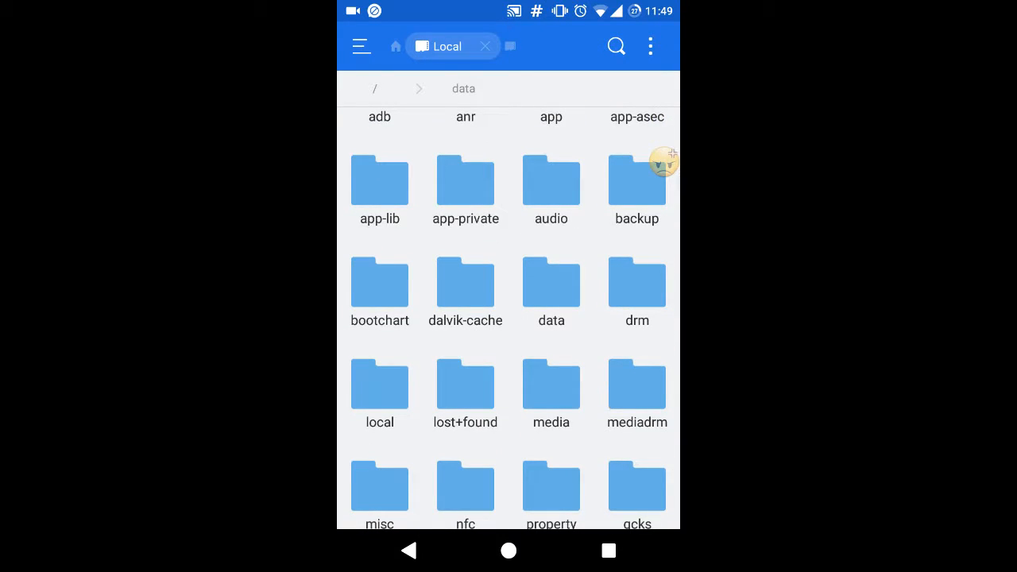
pyautogui.scroll(-3)
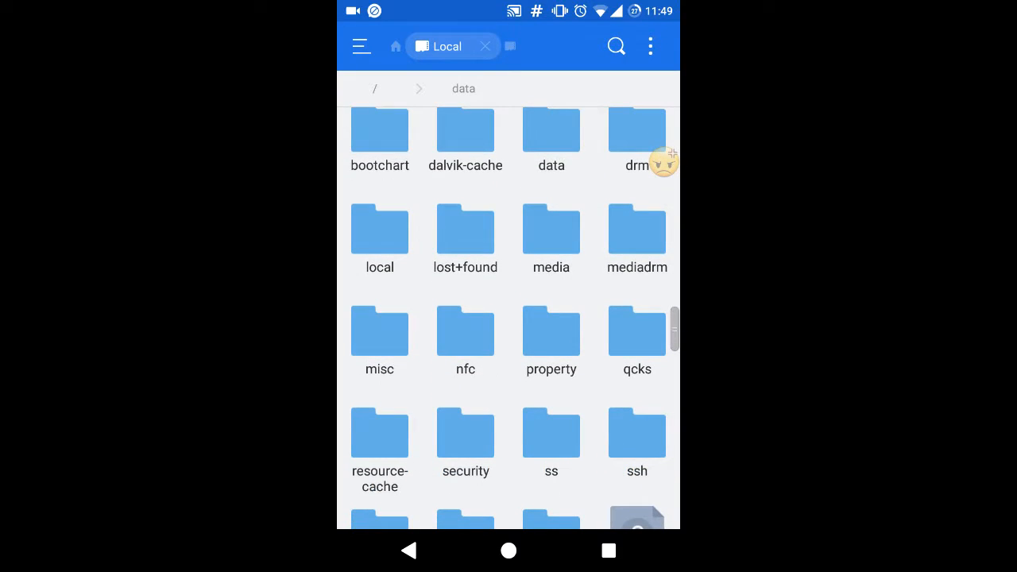
pyautogui.scroll(-3)
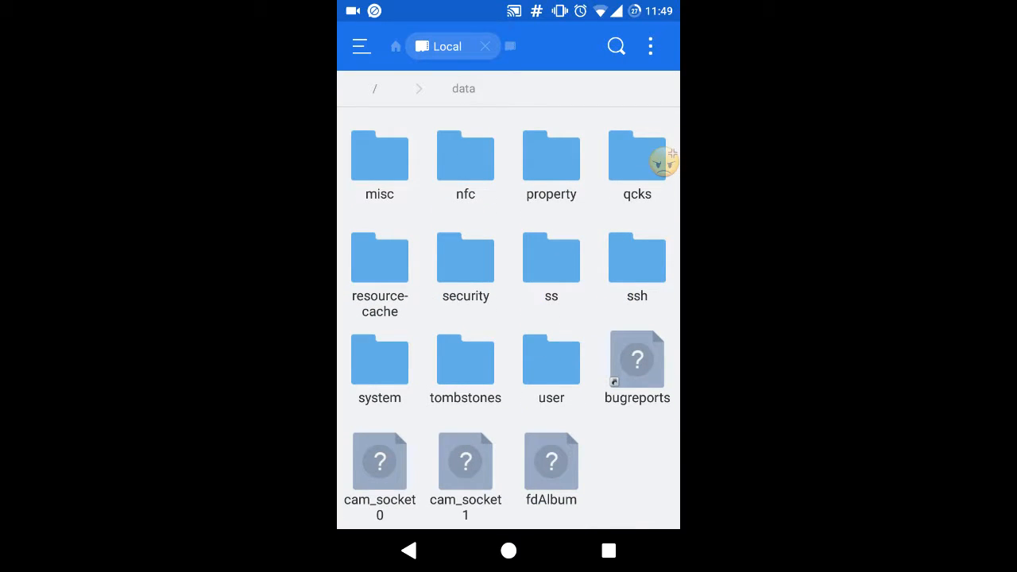
pyautogui.scroll(3)
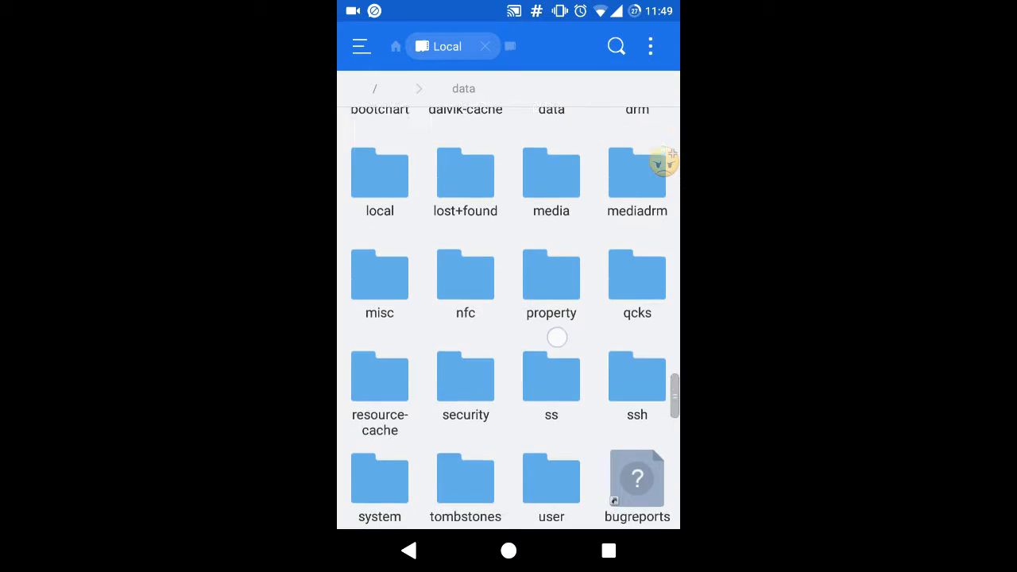
pyautogui.scroll(3)
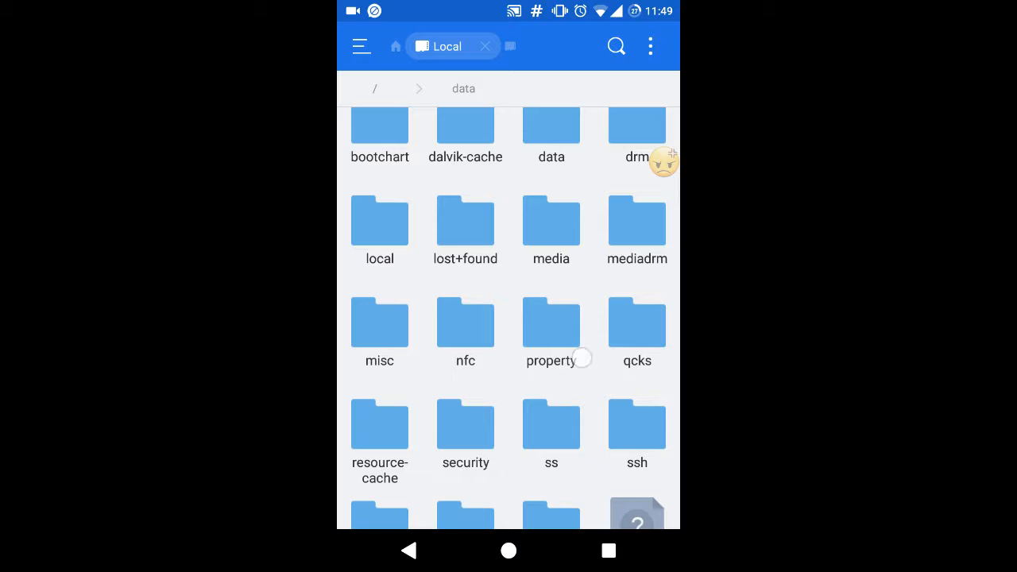
pyautogui.scroll(3)
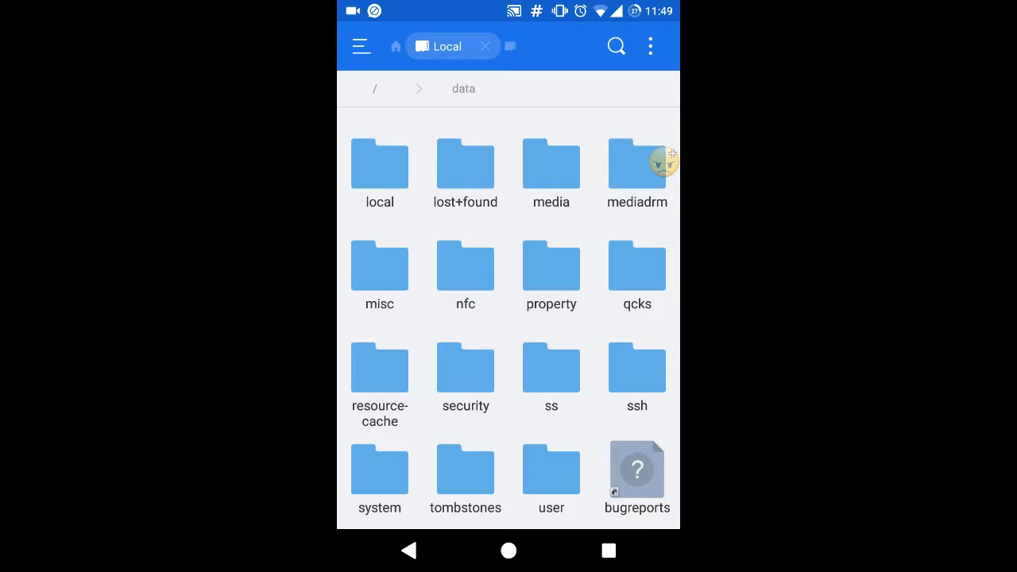
# Step: Enter the misc folder on the way to /data/misc/wifi
pyautogui.click(378, 273)
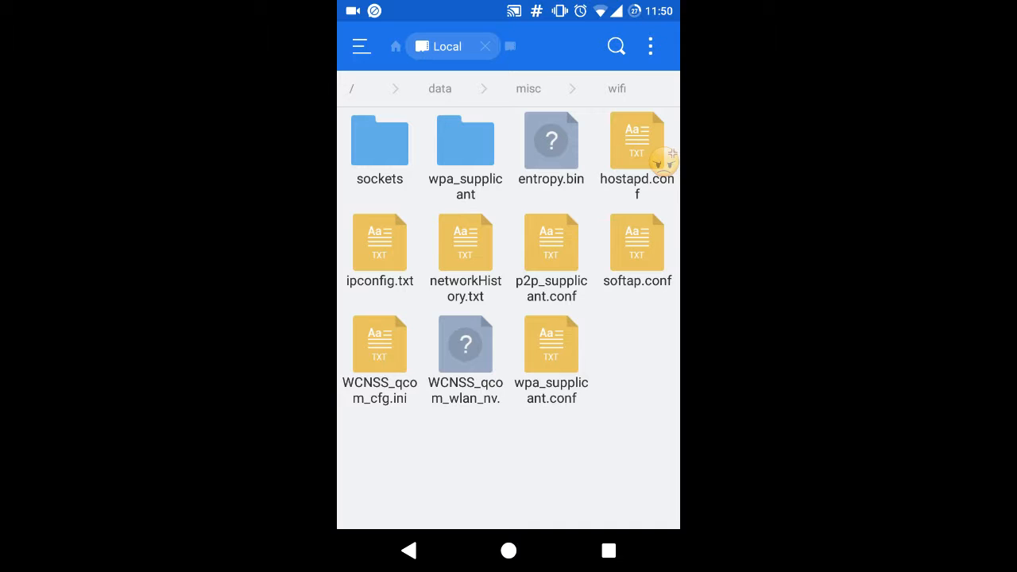
# Step: Open wpa_supplicant.conf as text in ES Note Editor
pyautogui.click(551, 352)
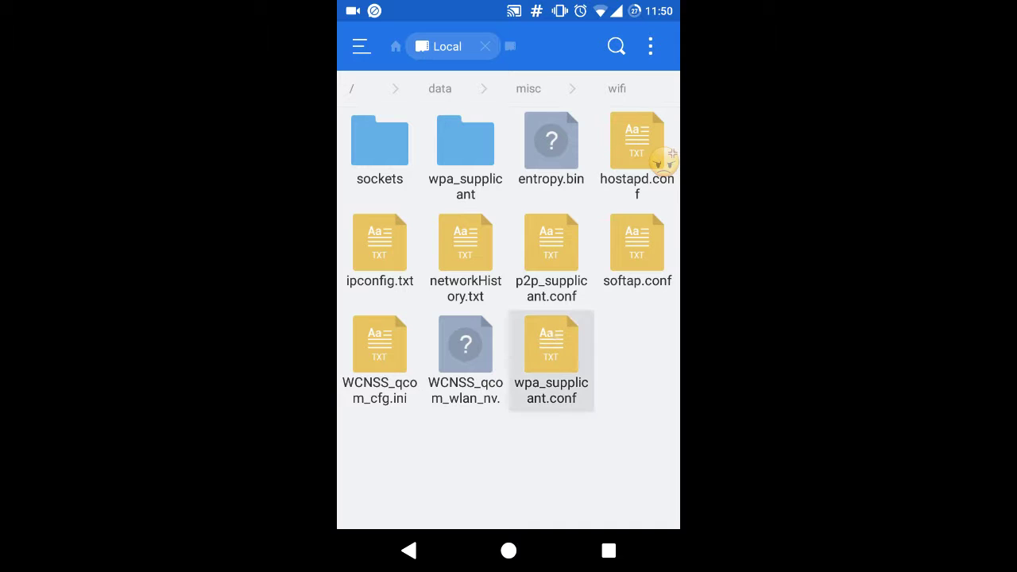
pyautogui.click(550, 343)
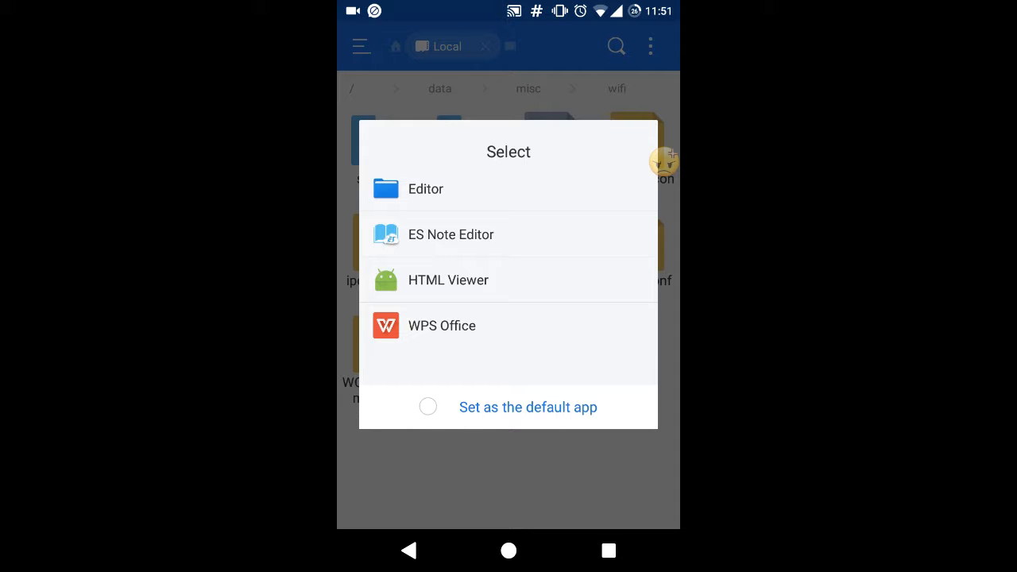
pyautogui.click(426, 187)
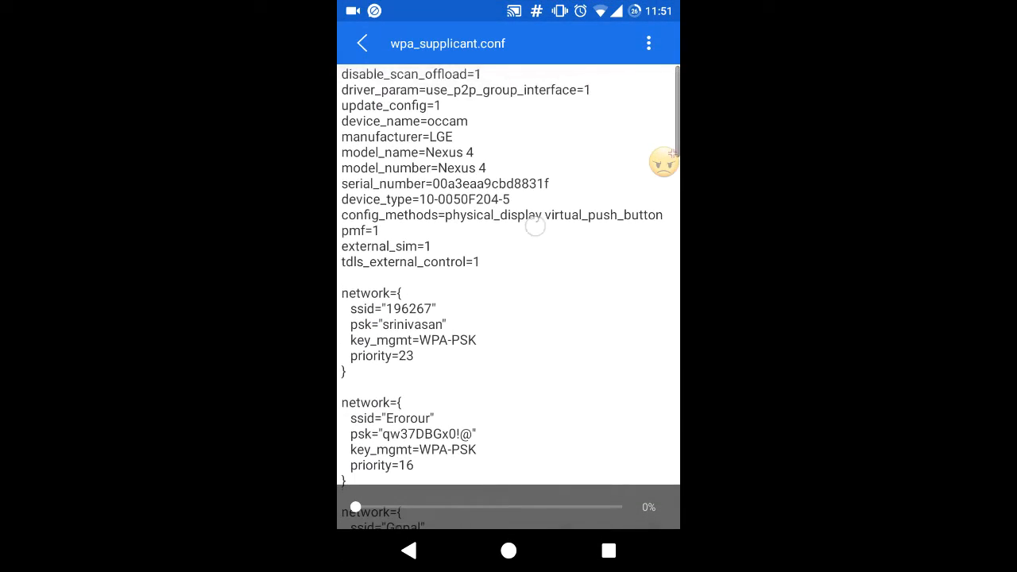
pyautogui.scroll(-3)
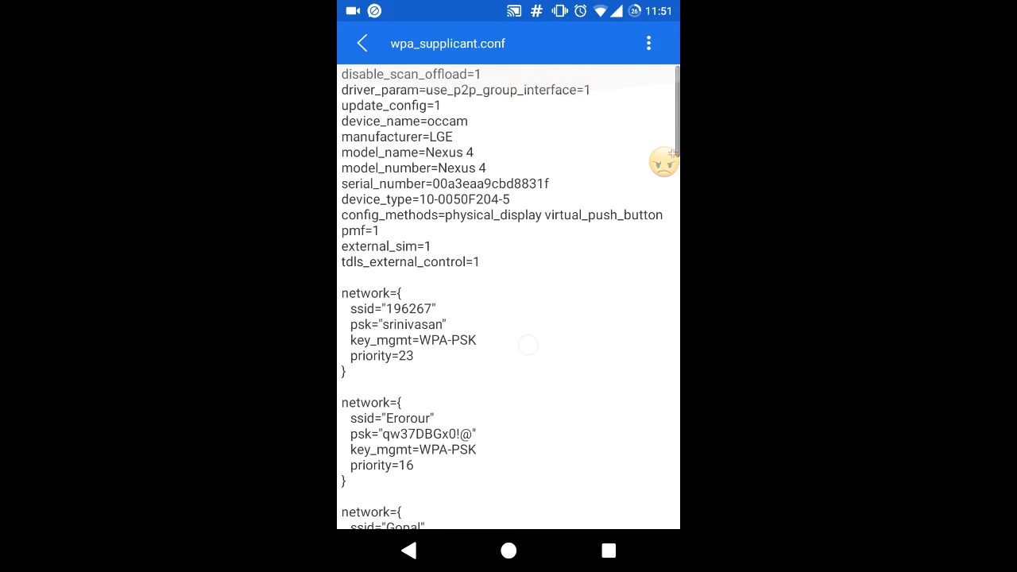
pyautogui.scroll(-3)
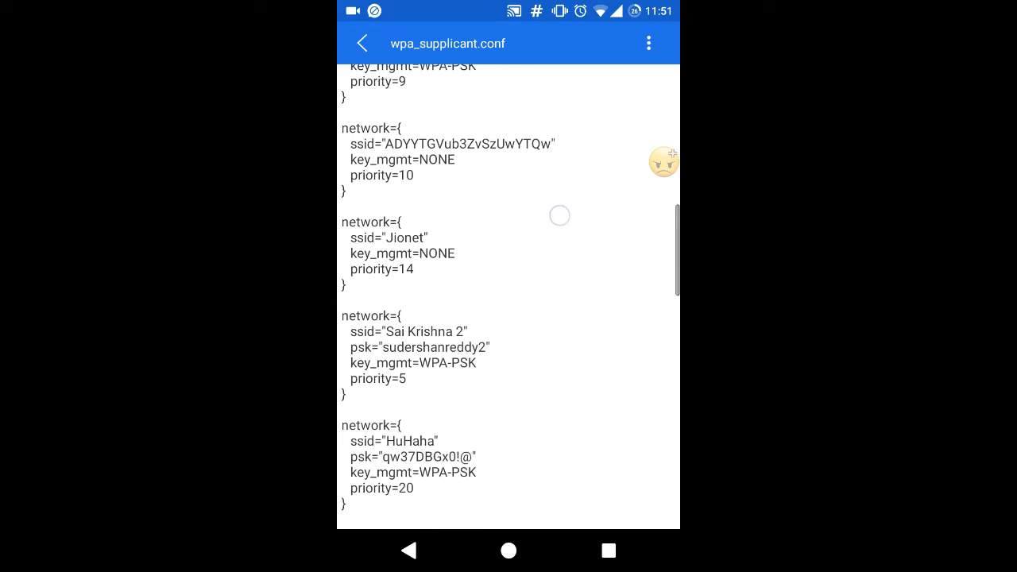
pyautogui.scroll(-3)
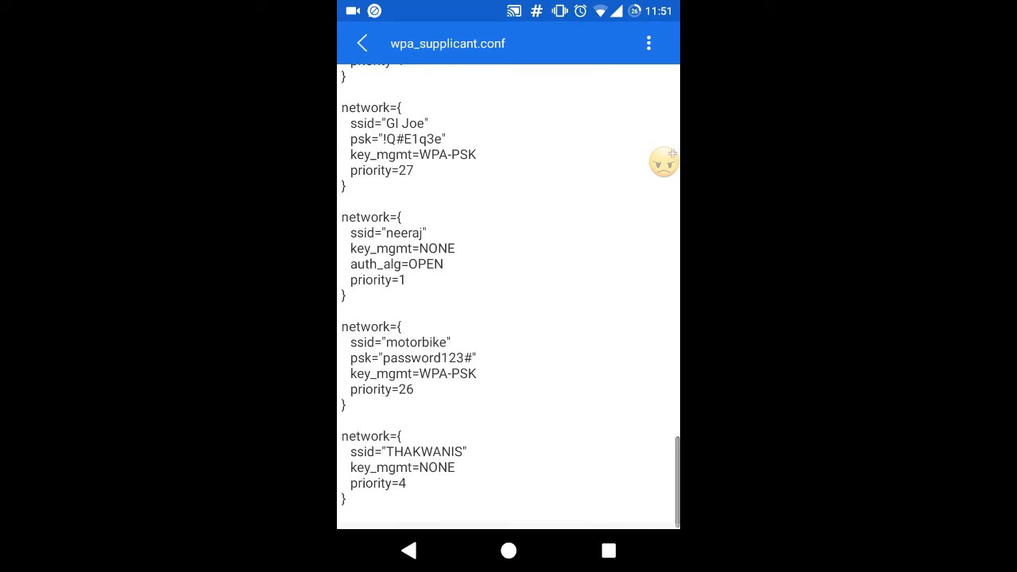
pyautogui.scroll(3)
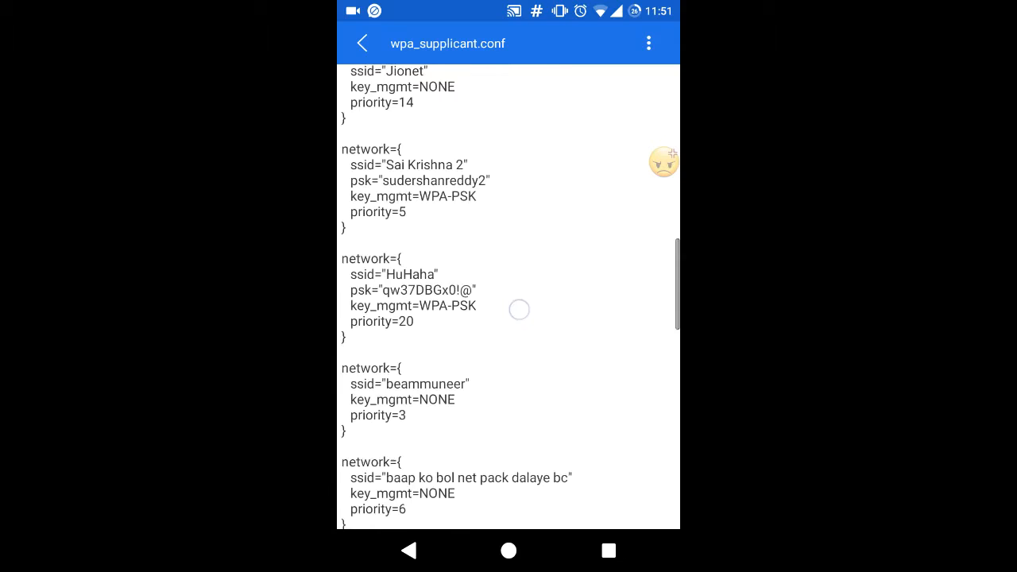
pyautogui.scroll(-3)
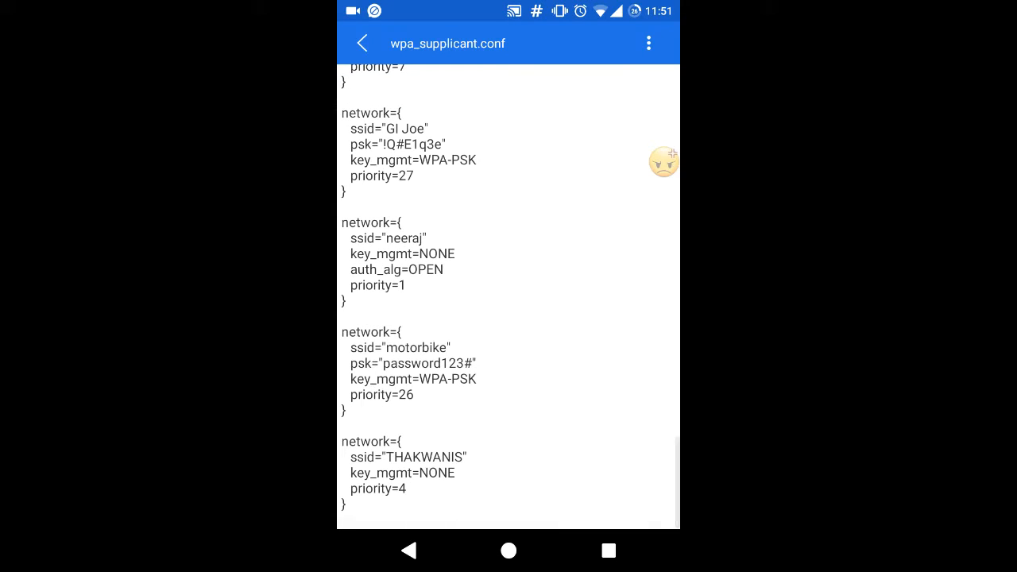
pyautogui.scroll(3)
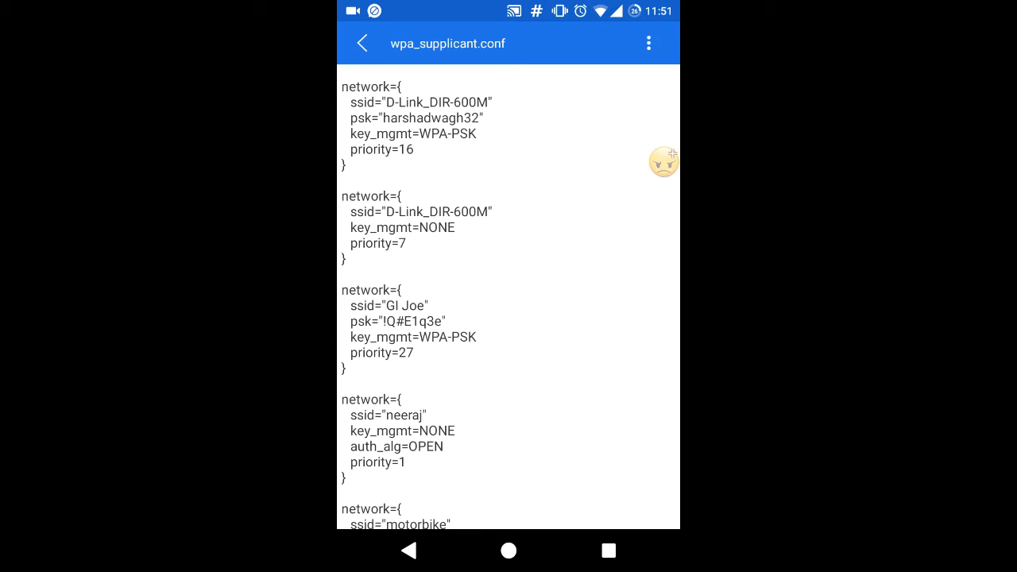
pyautogui.scroll(3)
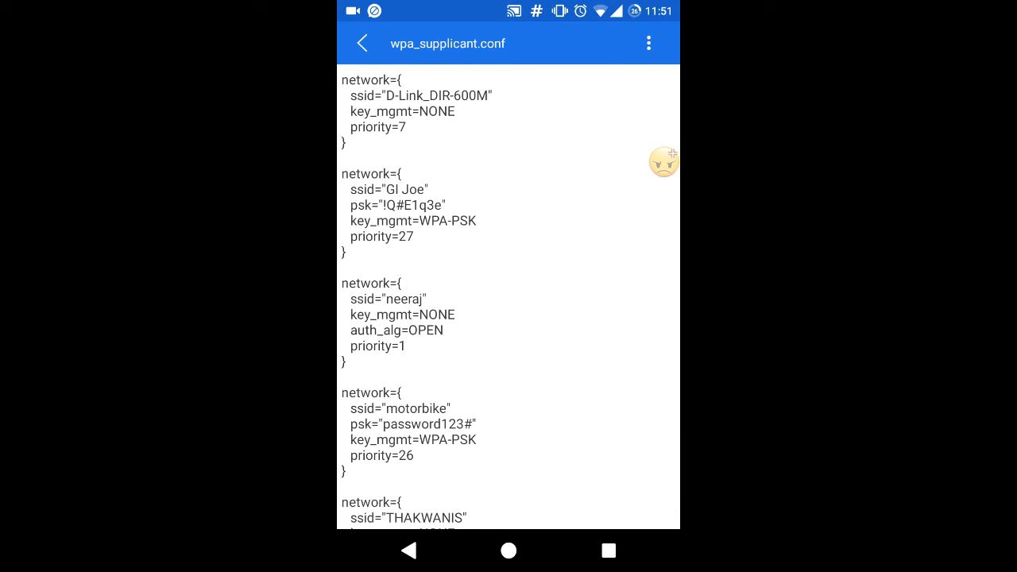
pyautogui.scroll(-3)
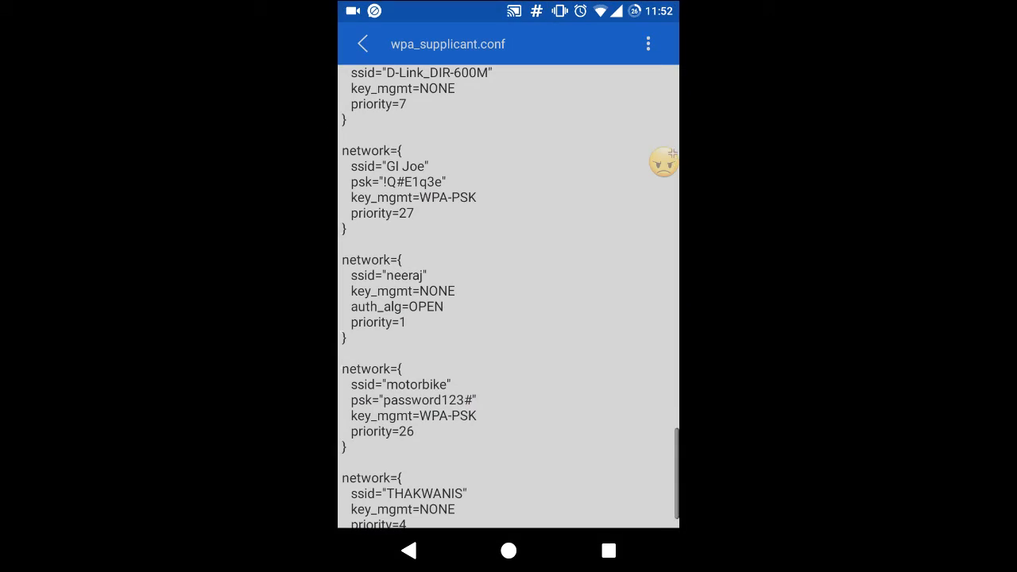
pyautogui.scroll(3)
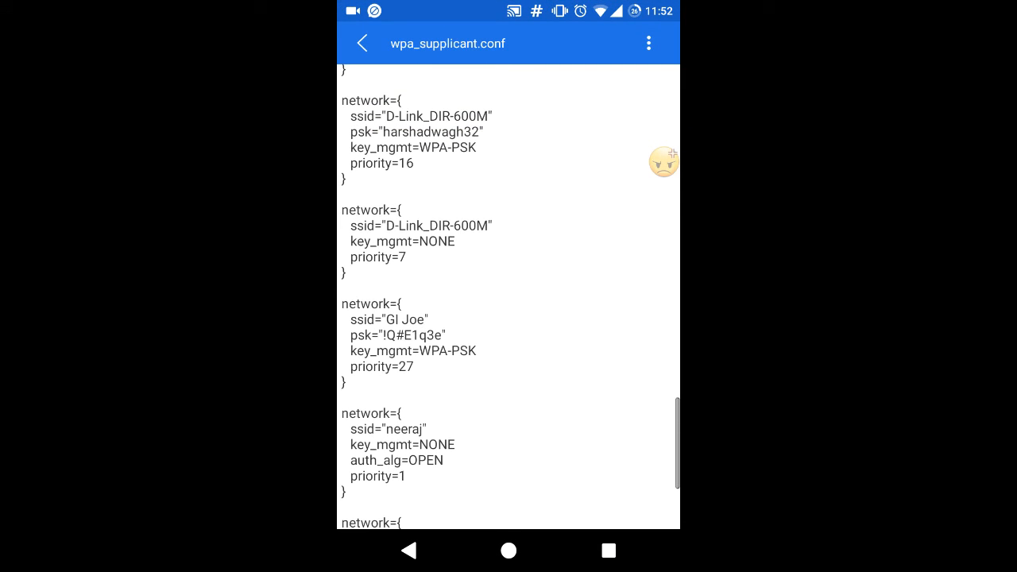
pyautogui.scroll(3)
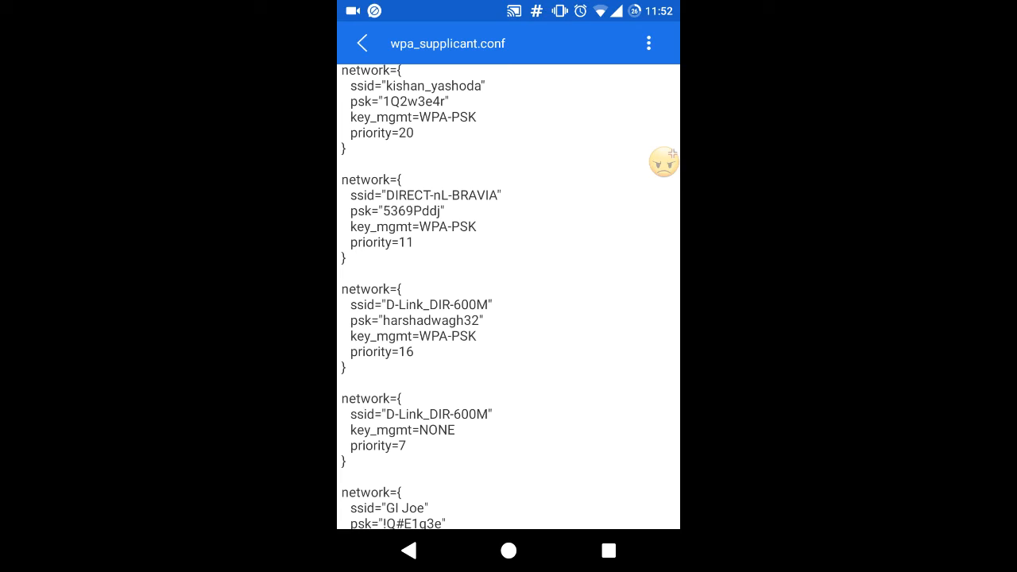